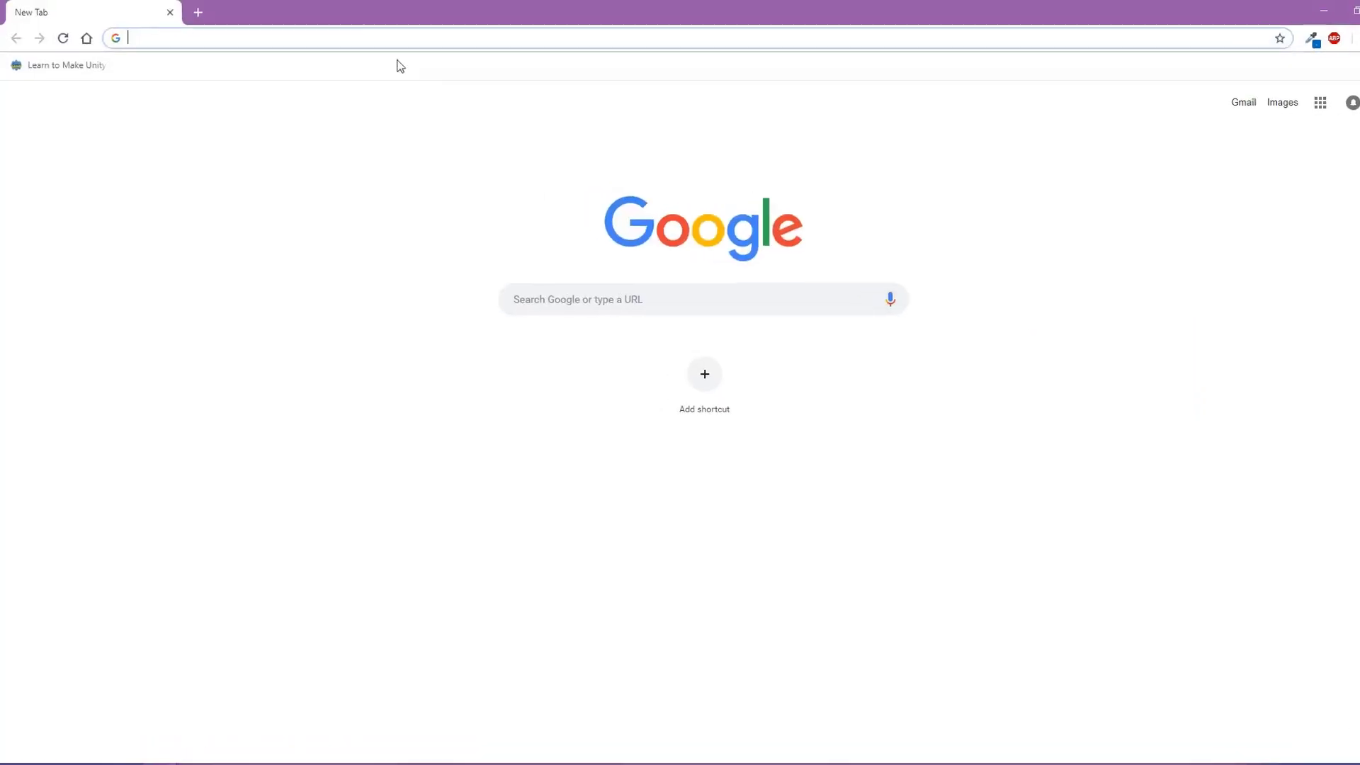
- Go to unity3d.com and view the Unity homepage
{"action": "type", "text": "unity3d"}
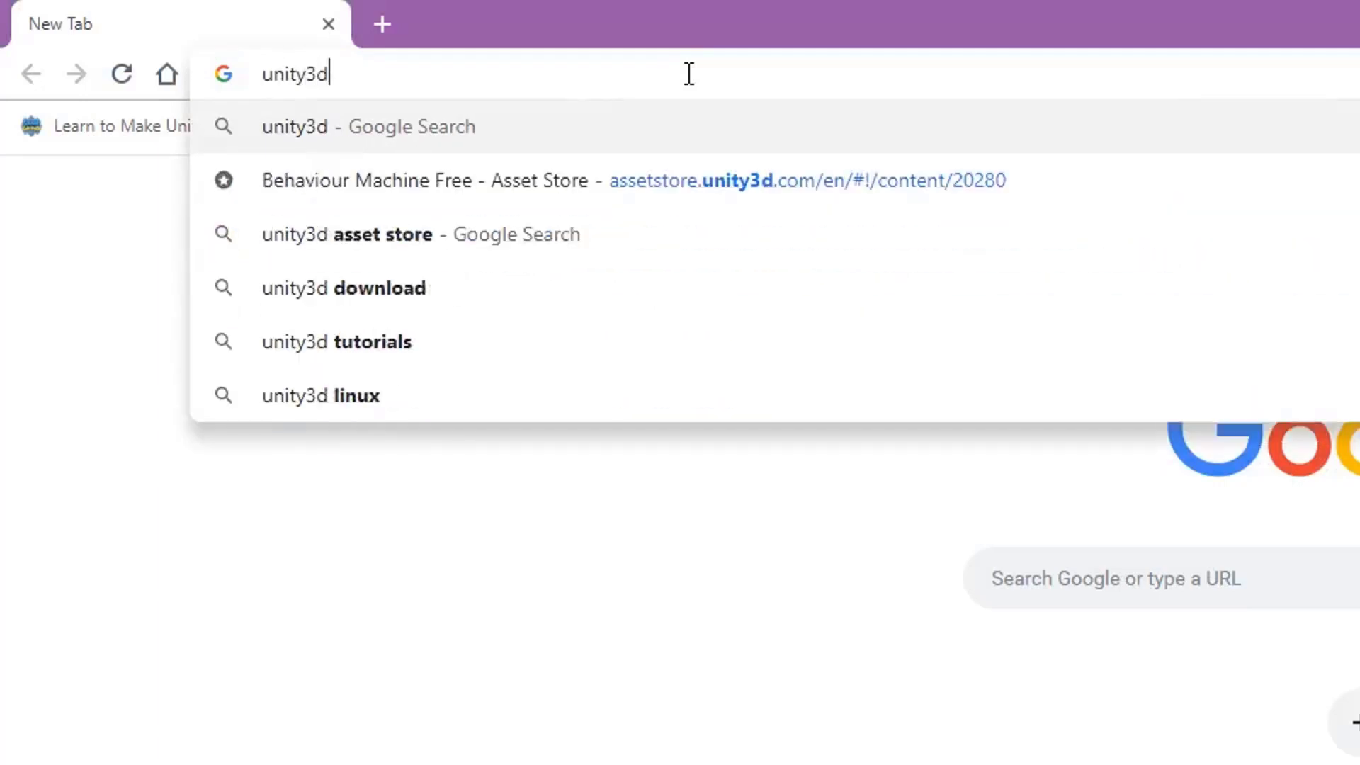
{"action": "key", "text": "Enter"}
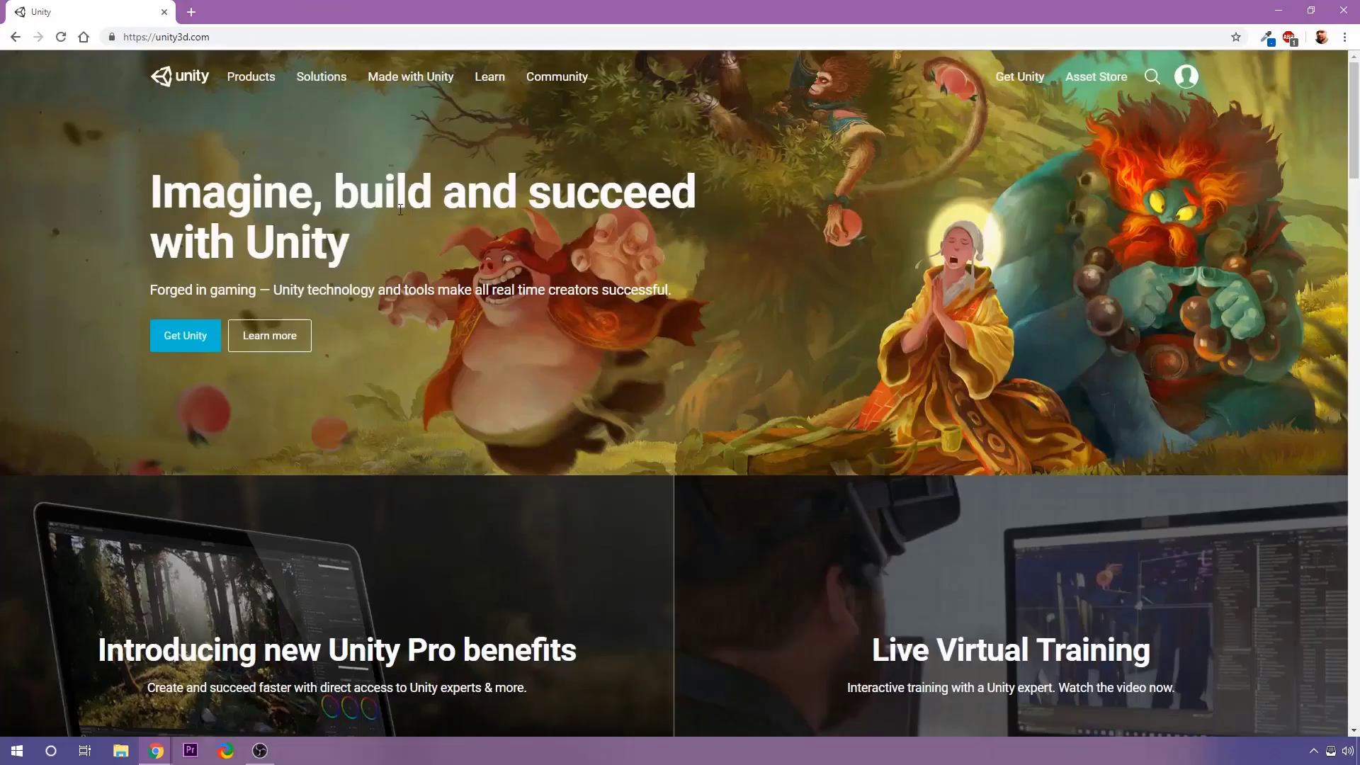
{"action": "scroll", "scroll_direction": "down", "scroll_amount": 3}
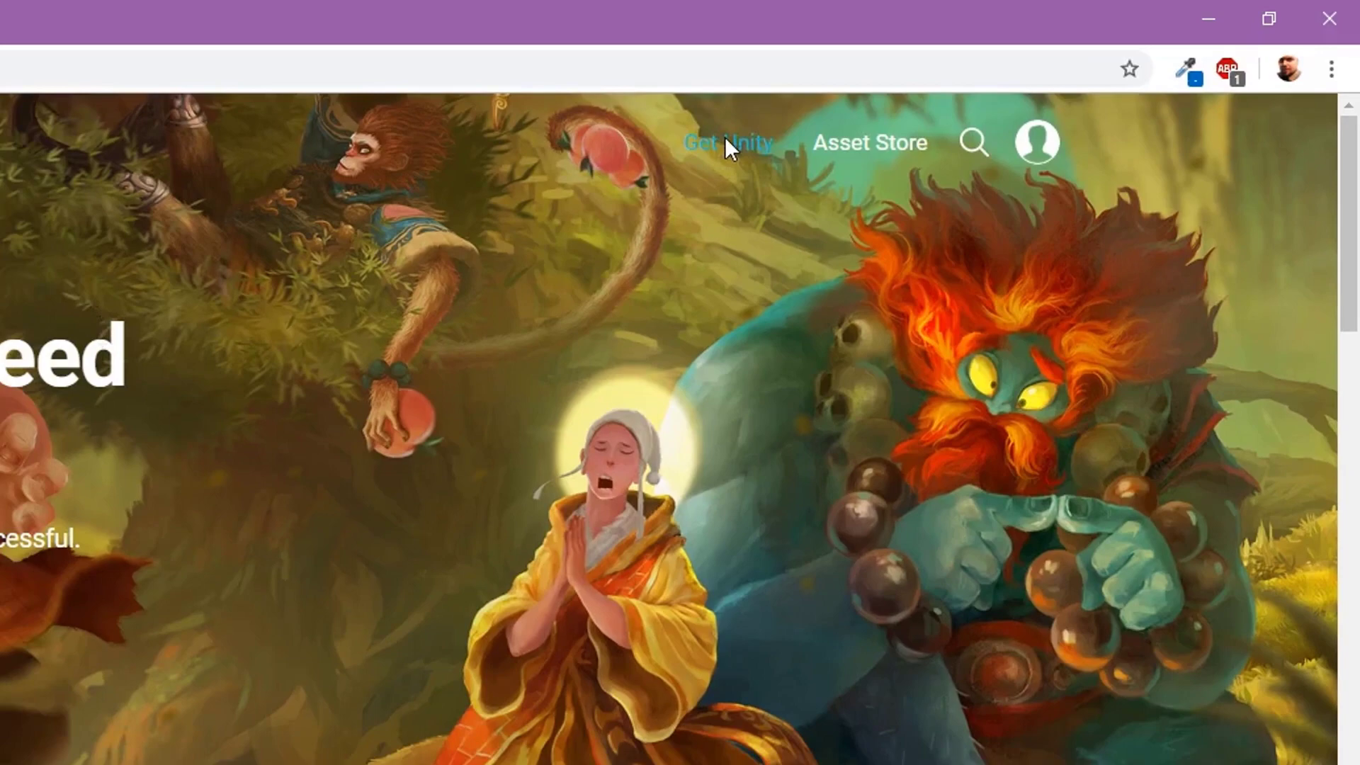
- Choose the free Unity Personal plan from Get Unity and accept its eligibility terms
{"action": "left_click", "coordinate": [728, 142]}
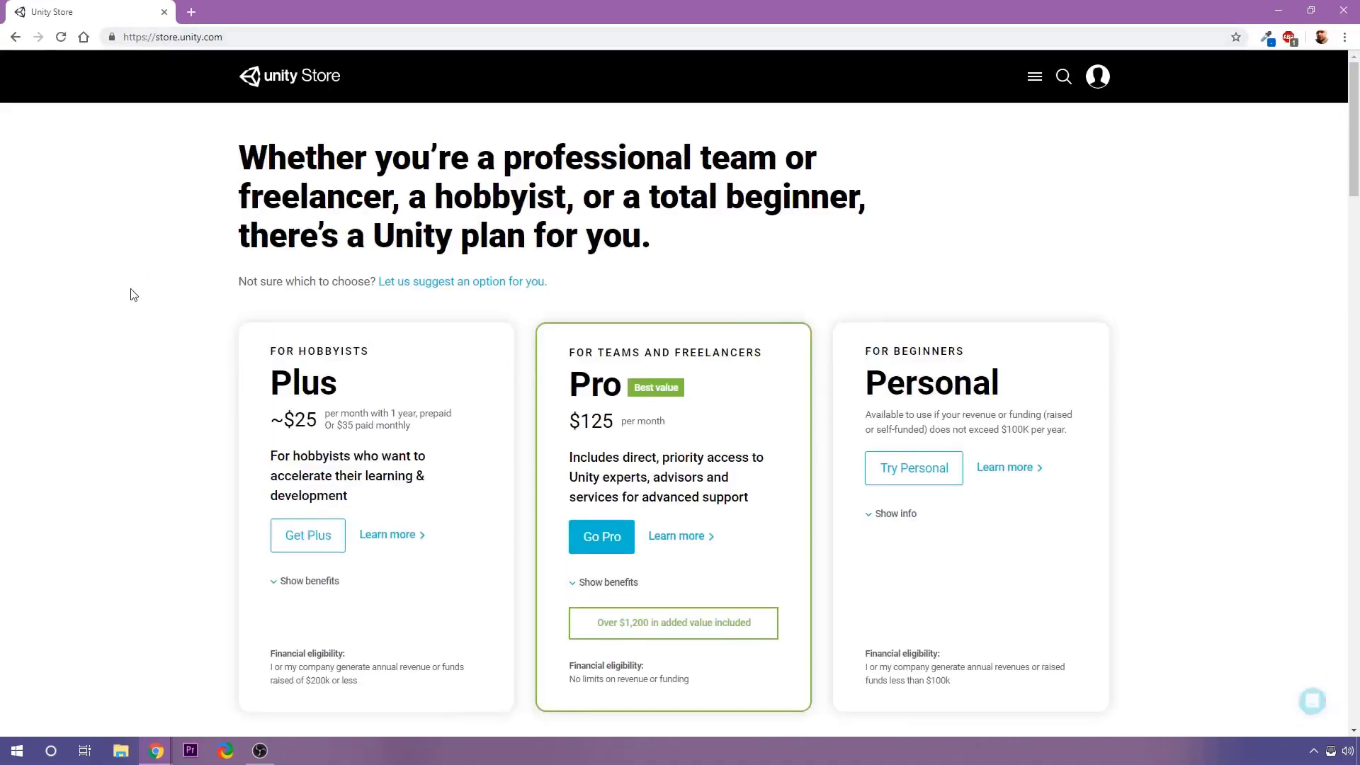
{"action": "left_click", "coordinate": [913, 467]}
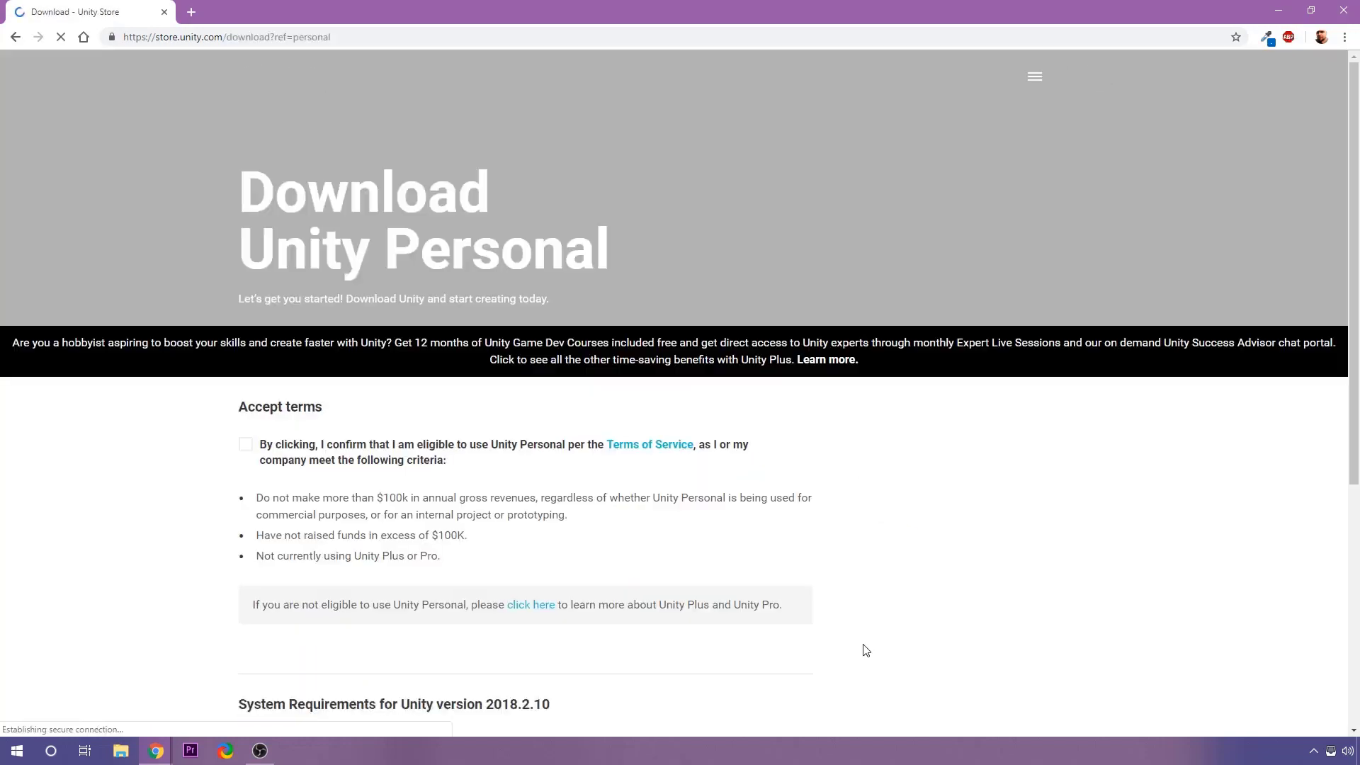
{"action": "left_click", "coordinate": [245, 444]}
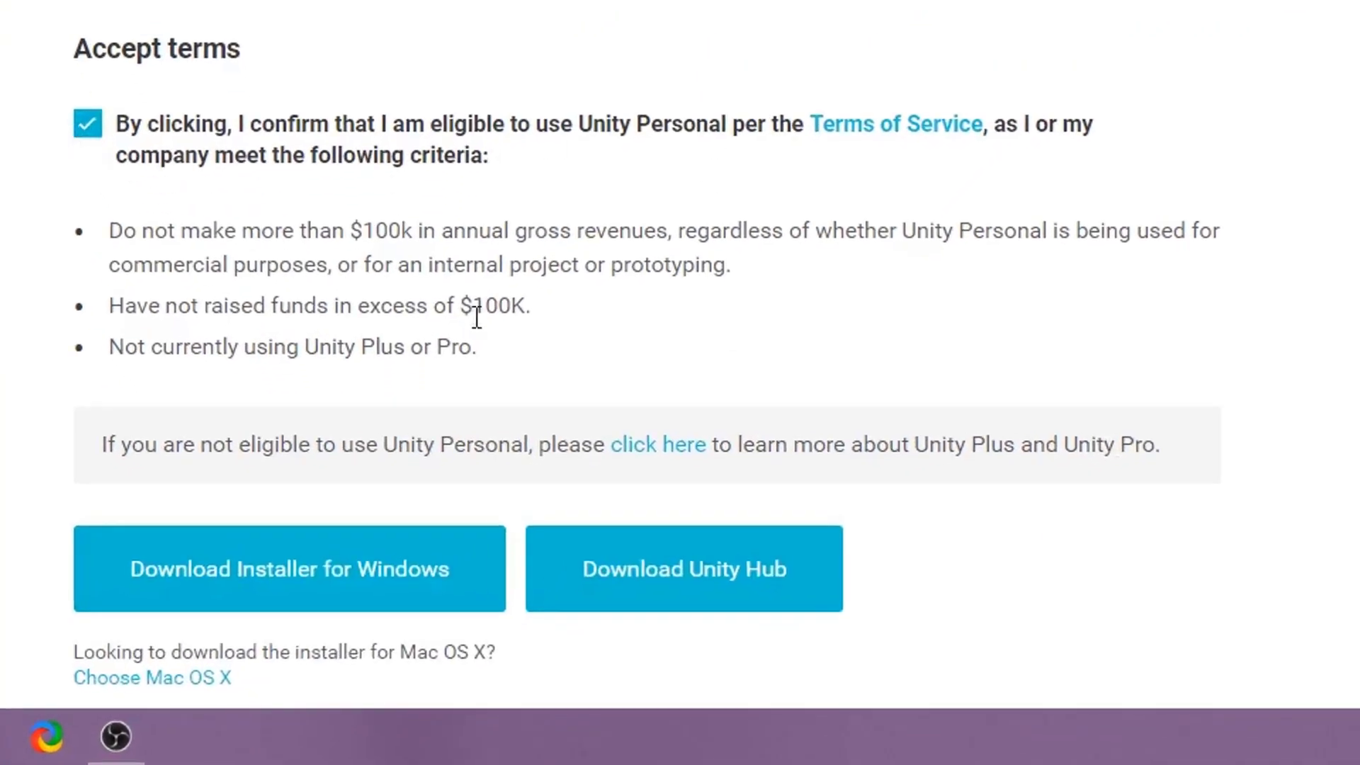
- Start the Unity Hub installer download from the Personal download page
{"action": "scroll", "scroll_direction": "down", "scroll_amount": 3}
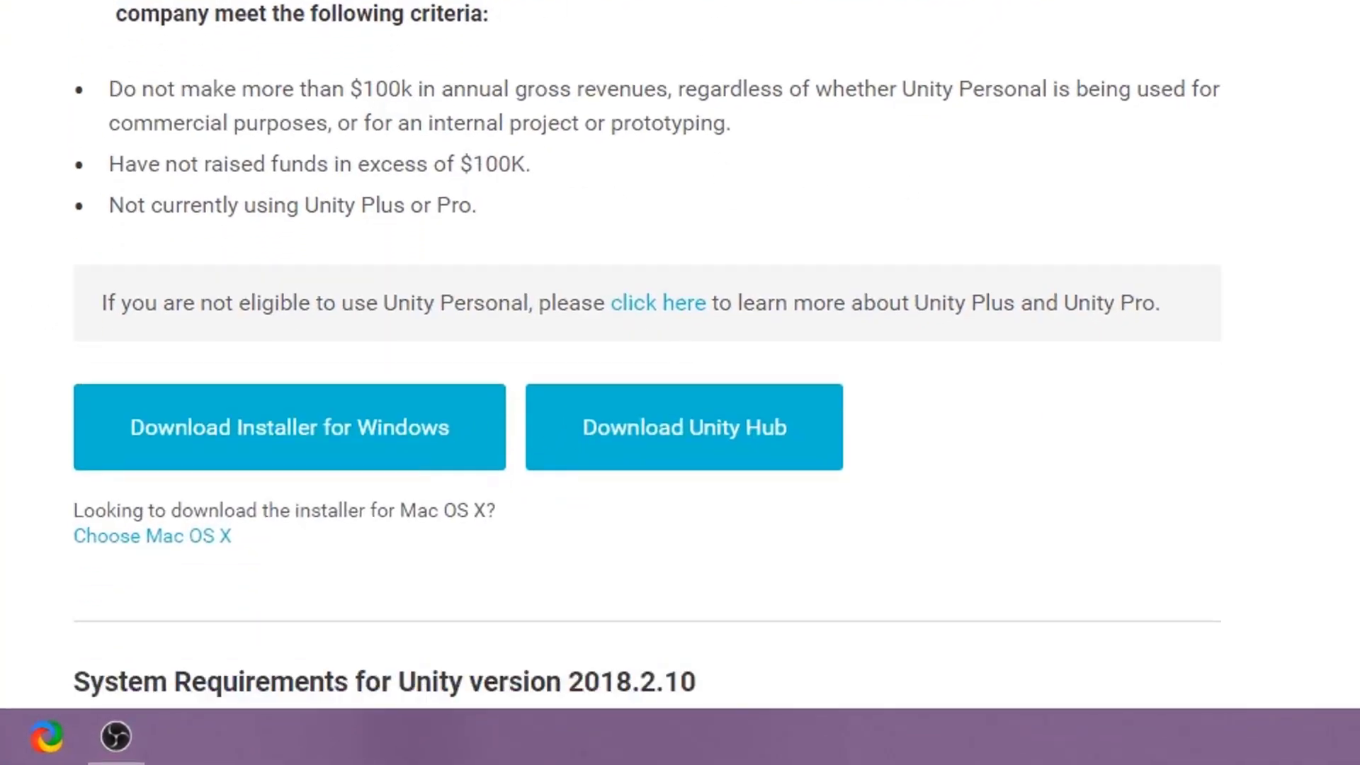
{"action": "left_click", "coordinate": [683, 426]}
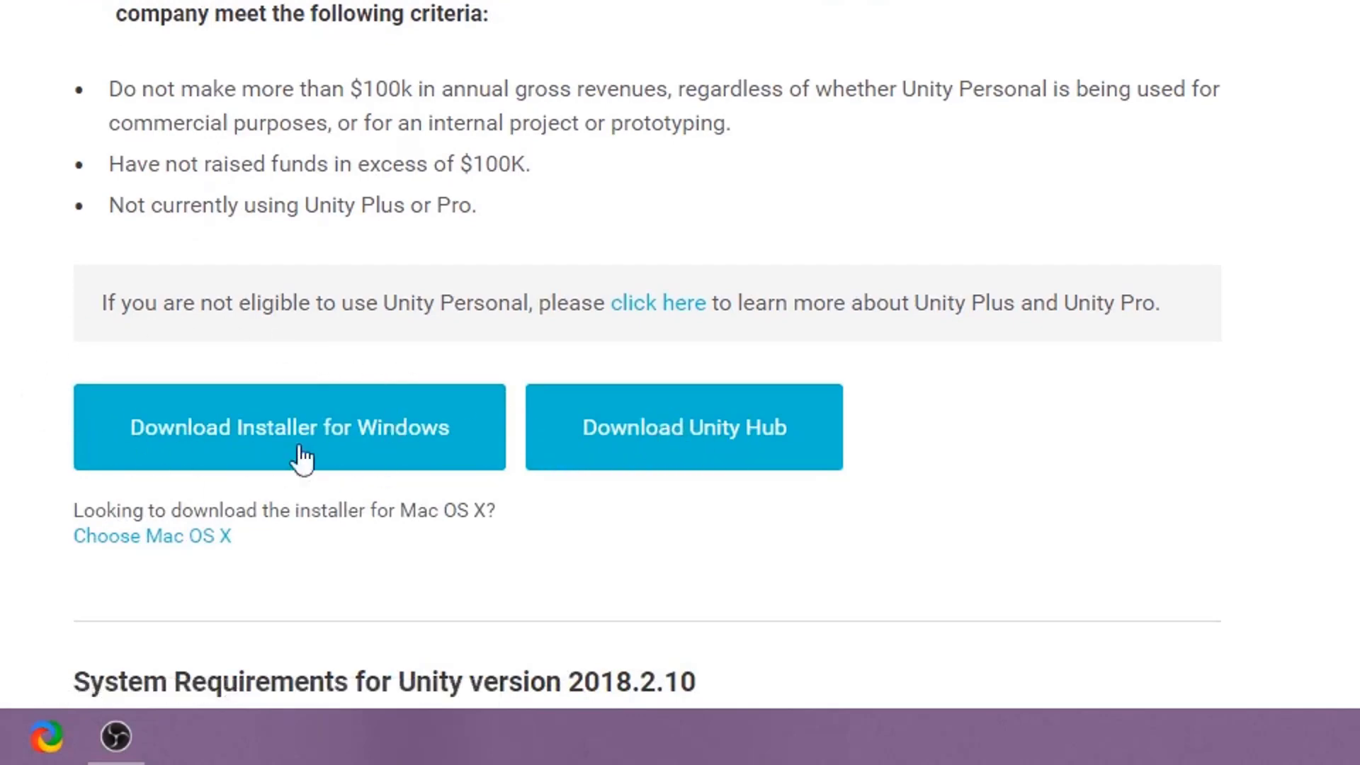
{"action": "left_click", "coordinate": [683, 426]}
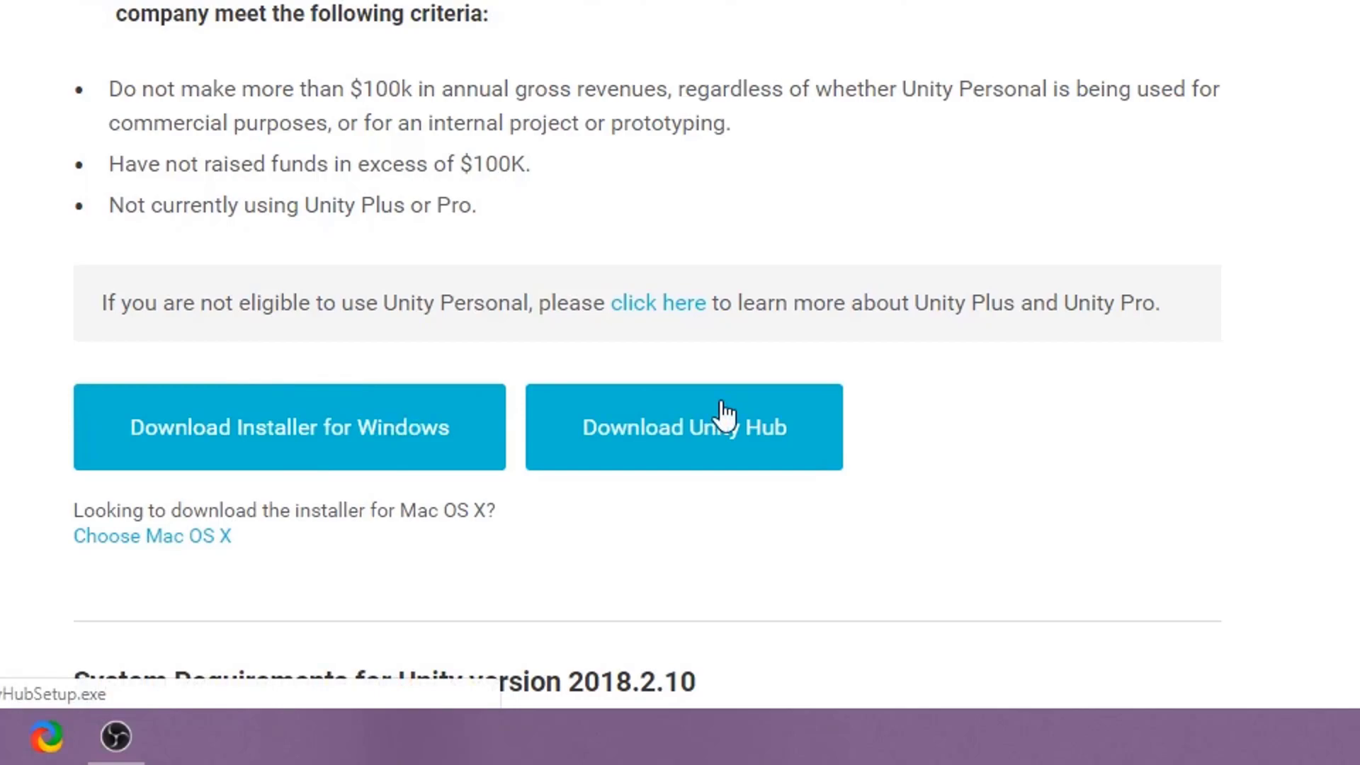
{"action": "mouse_move", "coordinate": [720, 414]}
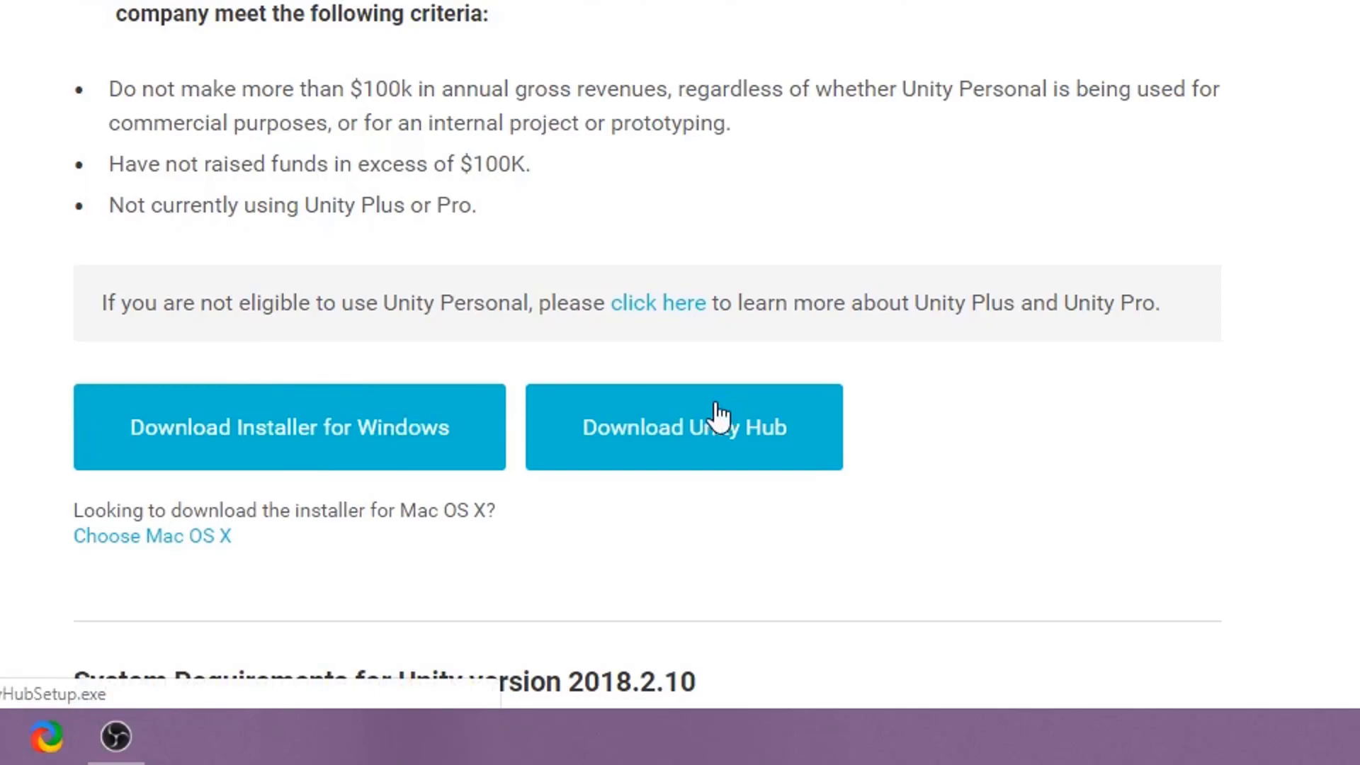
- Run UnityHubSetup.exe, accept the license and install to C:\Program Files\Unity Hub
{"action": "left_click", "coordinate": [683, 426]}
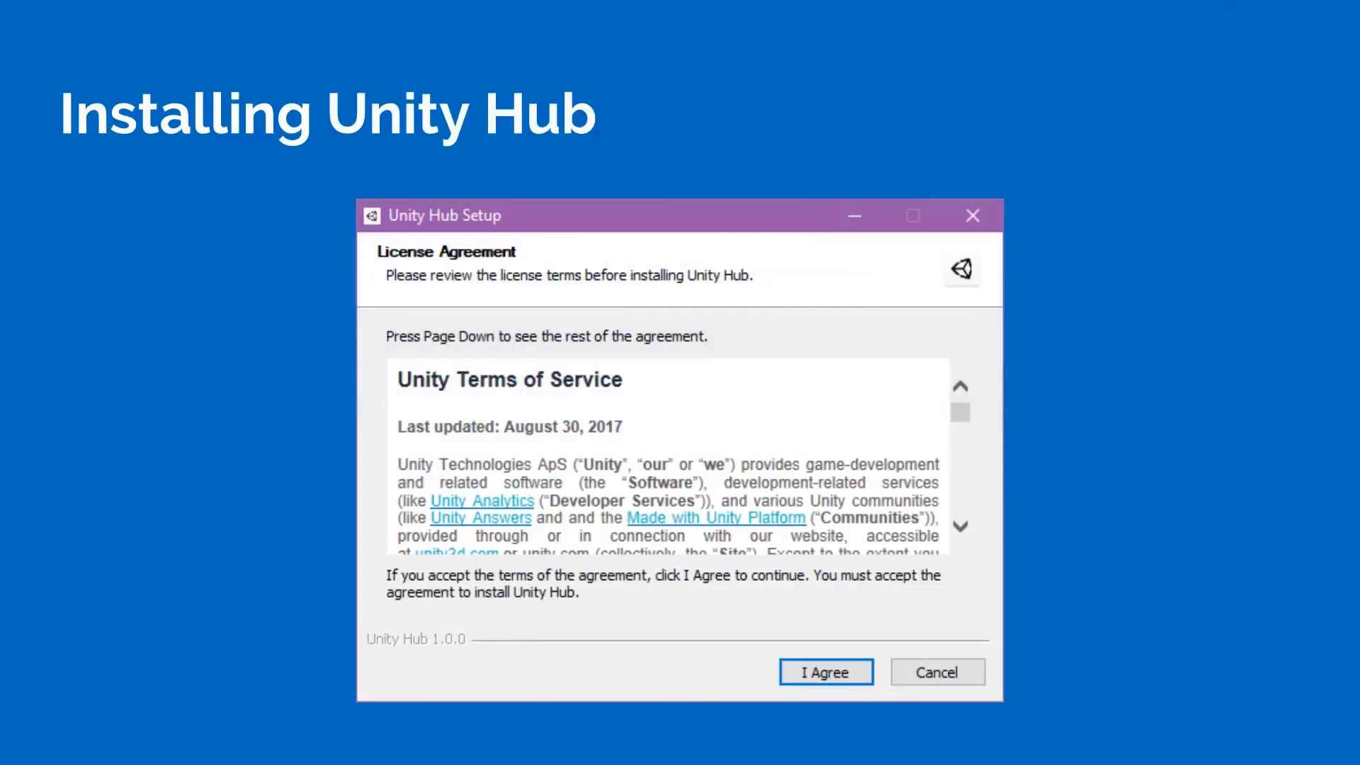
{"action": "left_click", "coordinate": [823, 672]}
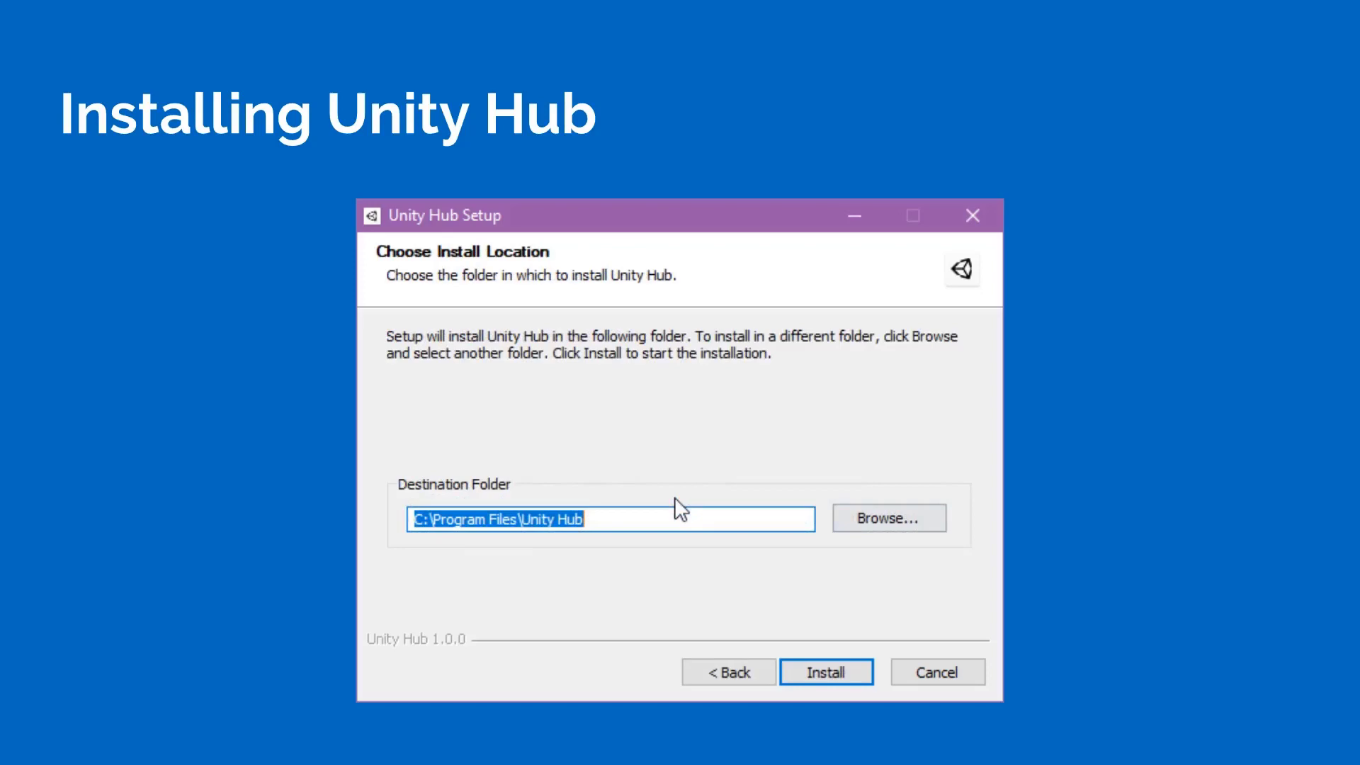
{"action": "left_click", "coordinate": [824, 672]}
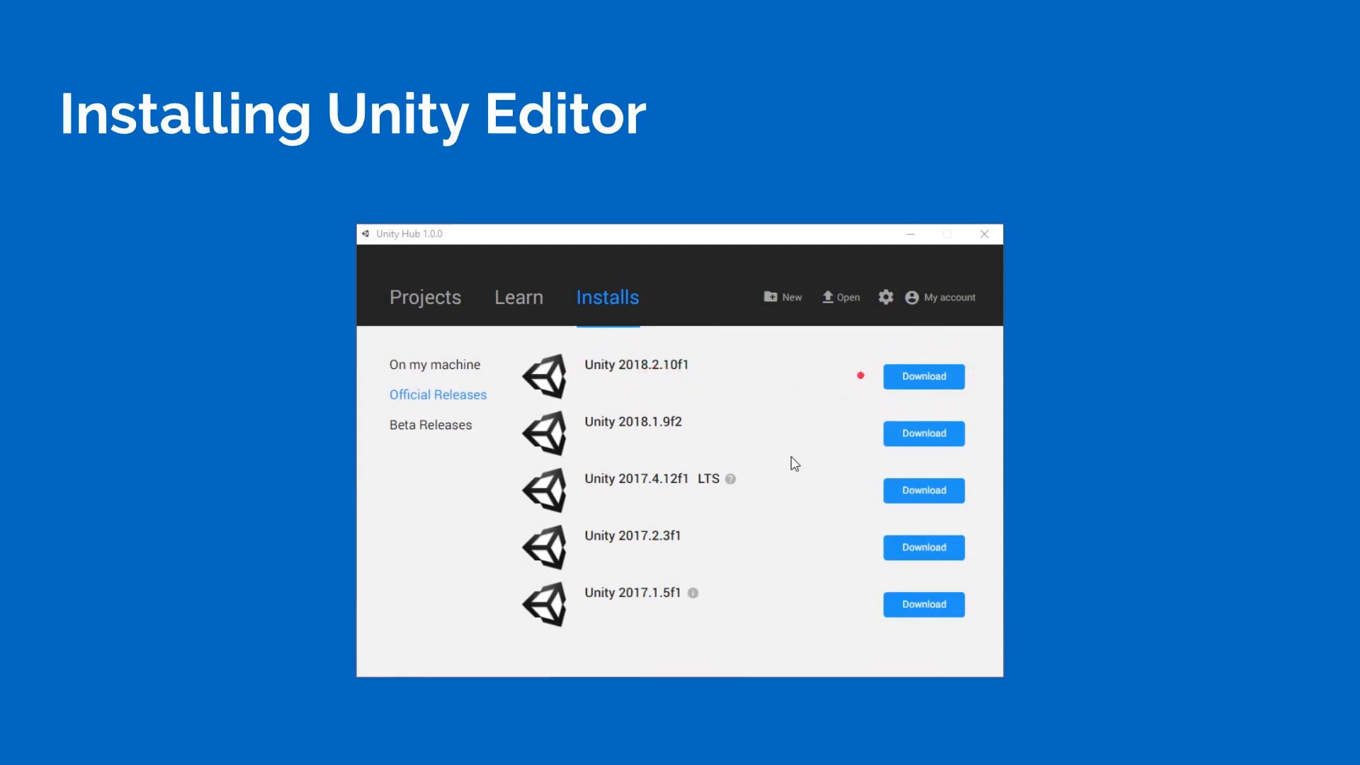
- Start downloading Unity 2018.2.10f1 from Official Releases, opening component selection
{"action": "left_click", "coordinate": [923, 375]}
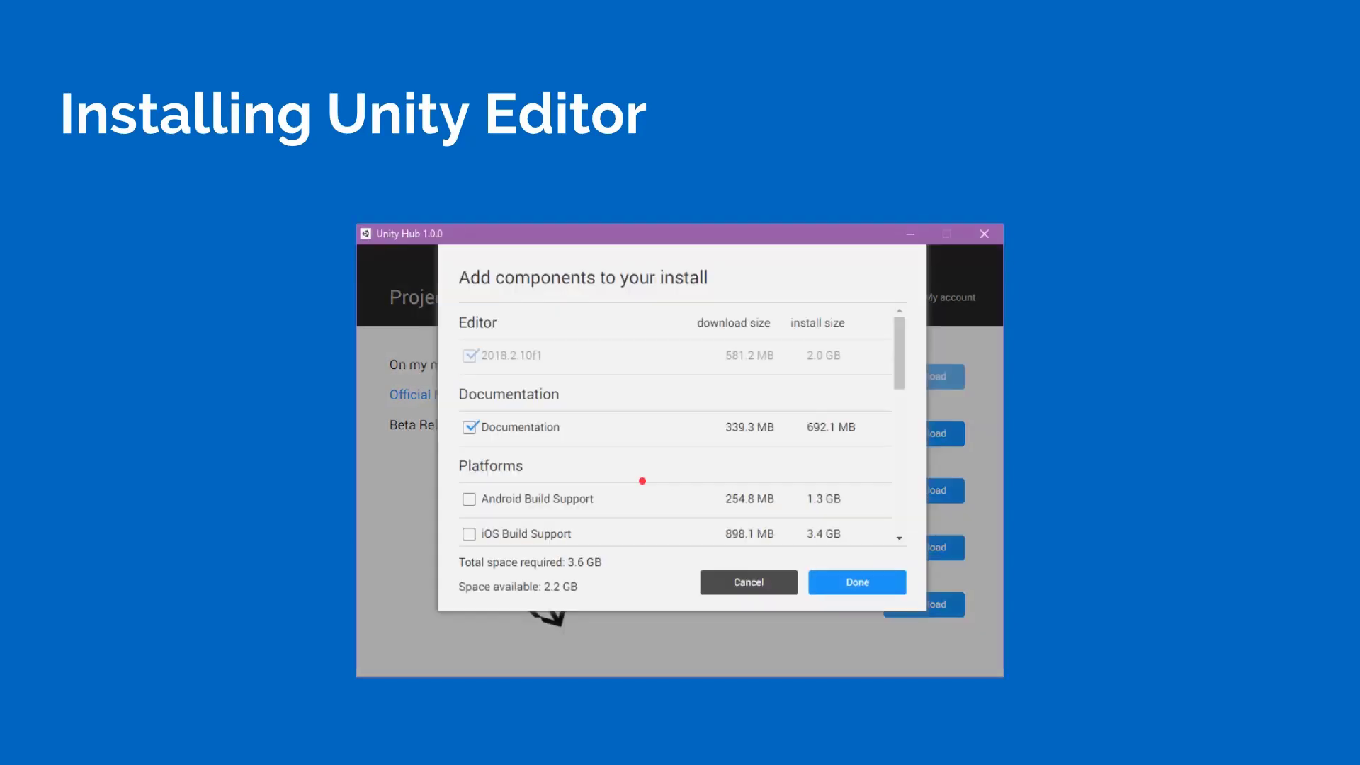